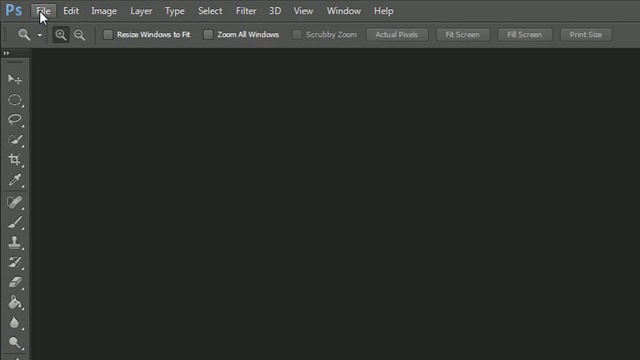
{"action": "mouse_move", "coordinate": [200, 36]}
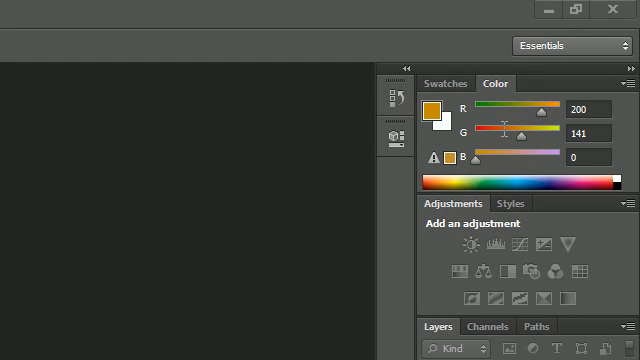
- Flip between the Swatches and Color panels, ending with Color showing
{"action": "left_click", "coordinate": [448, 84]}
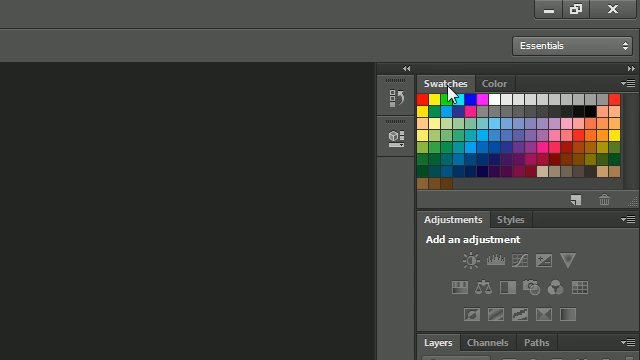
{"action": "left_click", "coordinate": [492, 84]}
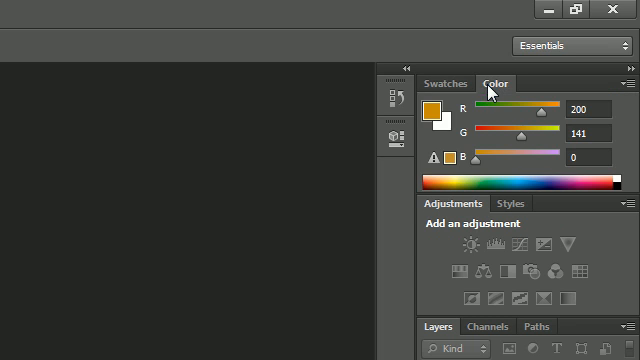
{"action": "left_click", "coordinate": [444, 84]}
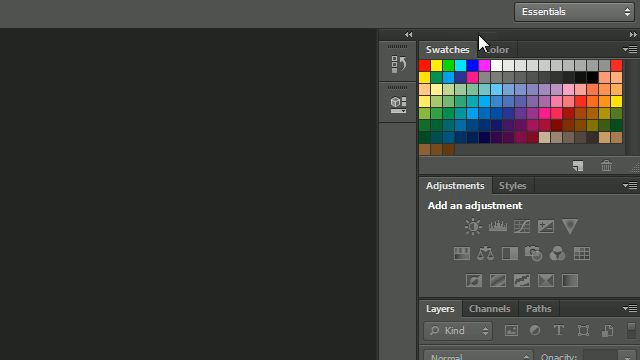
{"action": "left_click", "coordinate": [488, 50]}
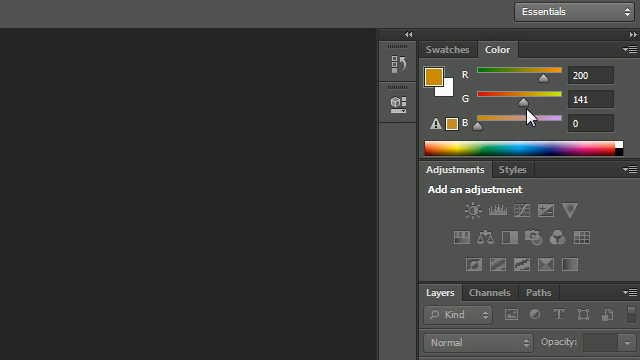
- Flip between Styles and Adjustments, leaving Styles showing, then bring Paths forward
{"action": "left_click", "coordinate": [512, 168]}
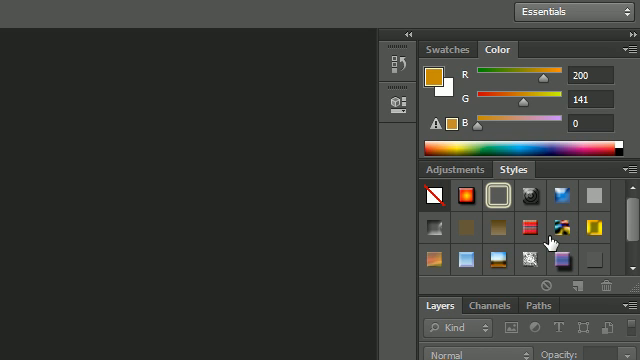
{"action": "mouse_move", "coordinate": [628, 10]}
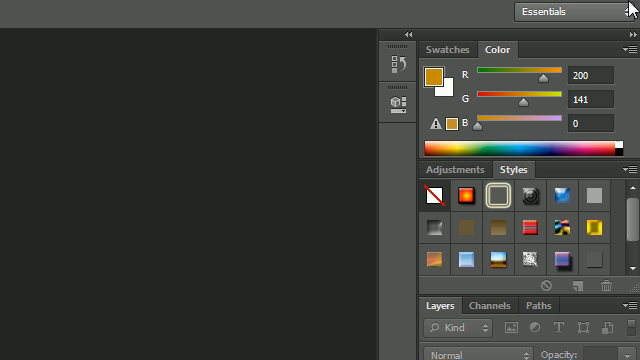
{"action": "left_click", "coordinate": [444, 48]}
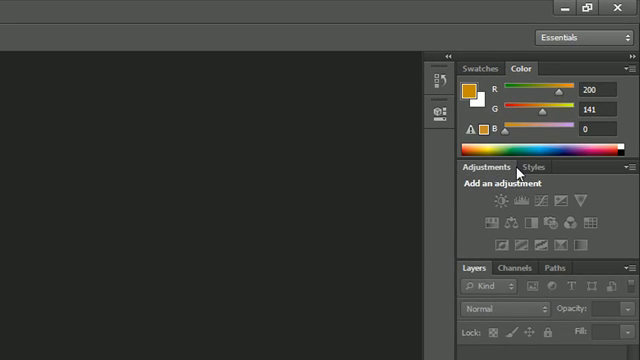
{"action": "left_click", "coordinate": [534, 168]}
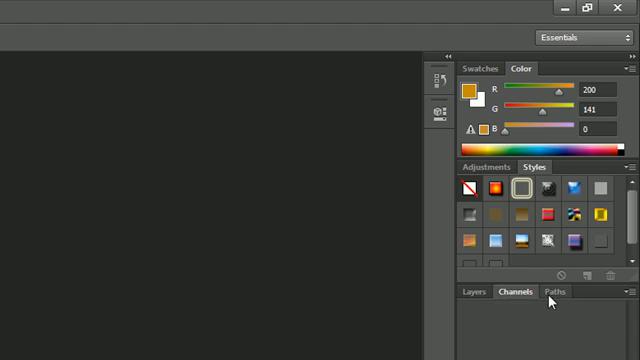
{"action": "left_click", "coordinate": [472, 292]}
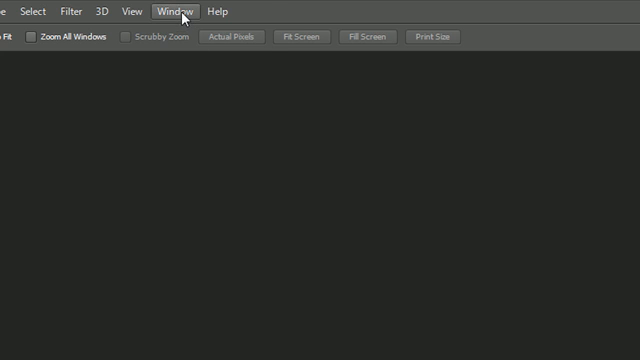
{"action": "left_click", "coordinate": [168, 12]}
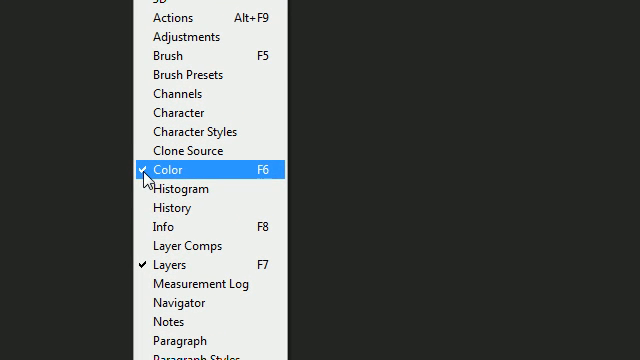
{"action": "mouse_move", "coordinate": [184, 188]}
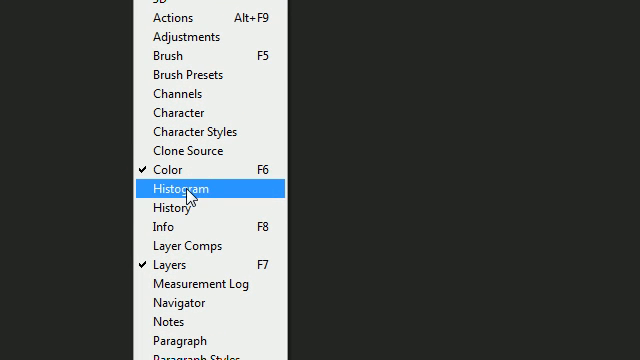
{"action": "mouse_move", "coordinate": [160, 208]}
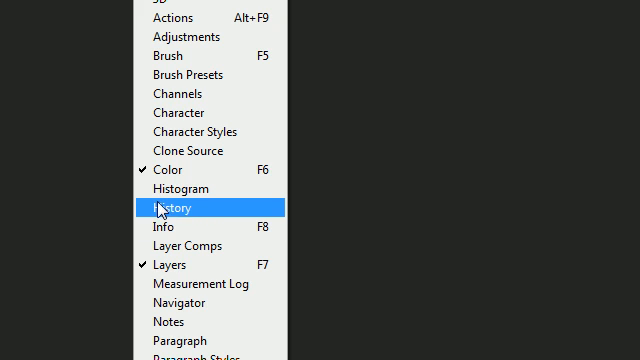
{"action": "mouse_move", "coordinate": [180, 190]}
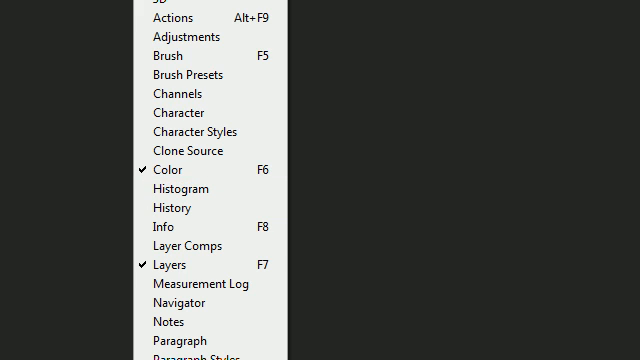
{"action": "mouse_move", "coordinate": [180, 170]}
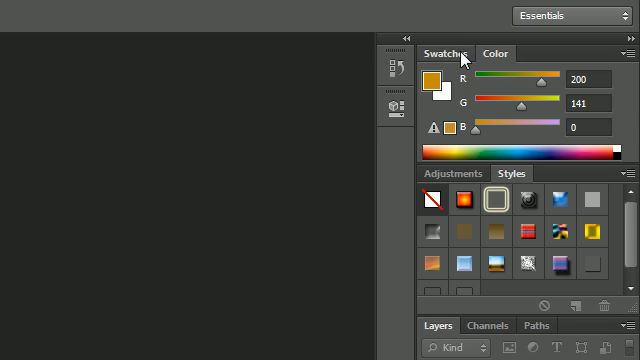
- Collapse the Swatches/Color and Adjustments/Styles groups to tabs, then expand Swatches
{"action": "left_click", "coordinate": [446, 52]}
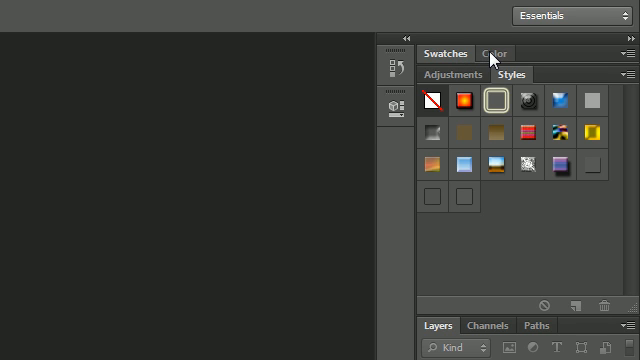
{"action": "mouse_move", "coordinate": [458, 74]}
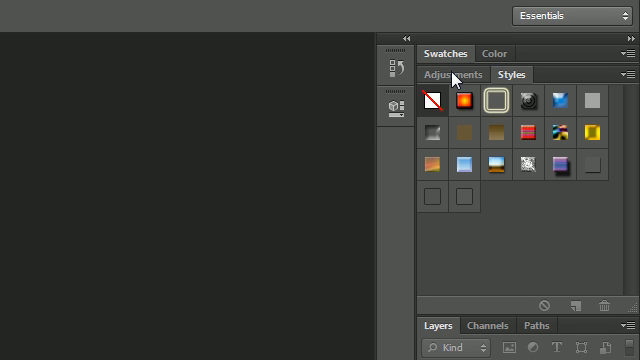
{"action": "left_click", "coordinate": [436, 96]}
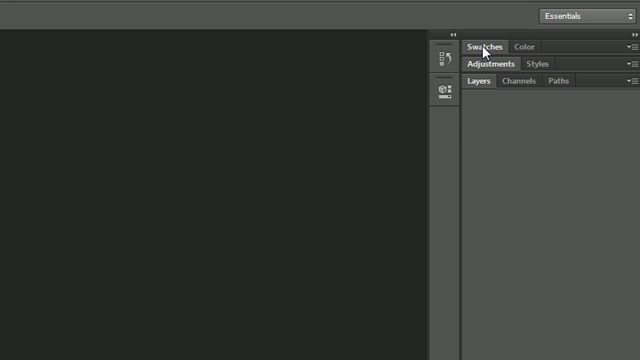
{"action": "left_click", "coordinate": [484, 46]}
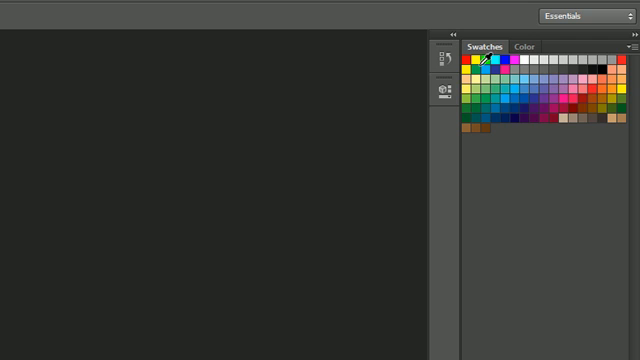
{"action": "left_click", "coordinate": [484, 44]}
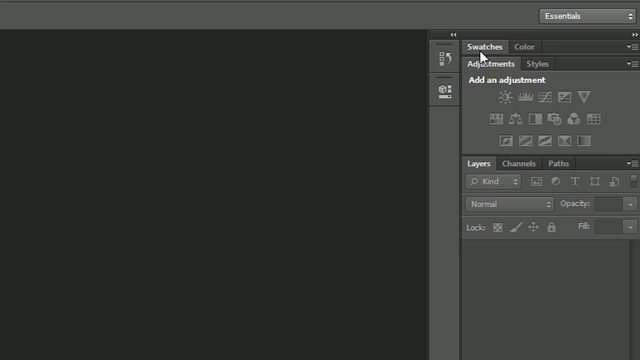
- Expand the Swatches group, view the Color panel, then return to Swatches
{"action": "left_click", "coordinate": [484, 46]}
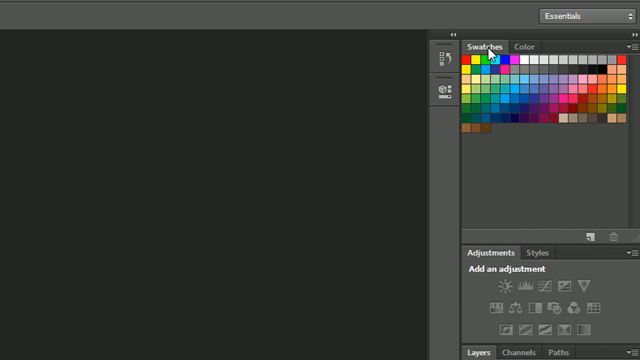
{"action": "left_click", "coordinate": [520, 44]}
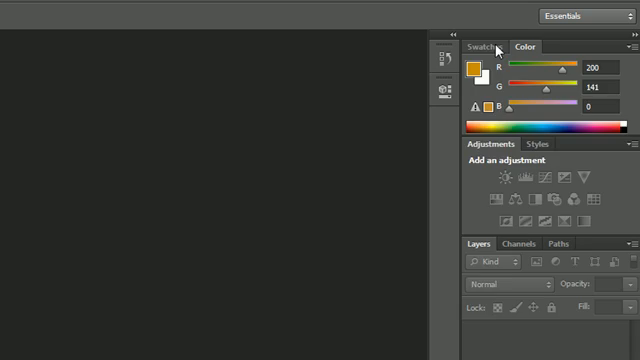
{"action": "left_click", "coordinate": [480, 44]}
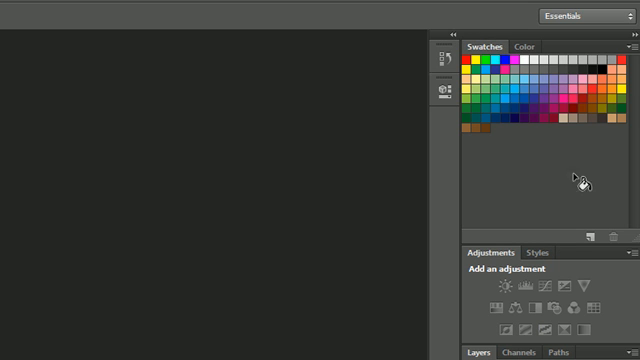
{"action": "mouse_move", "coordinate": [508, 144]}
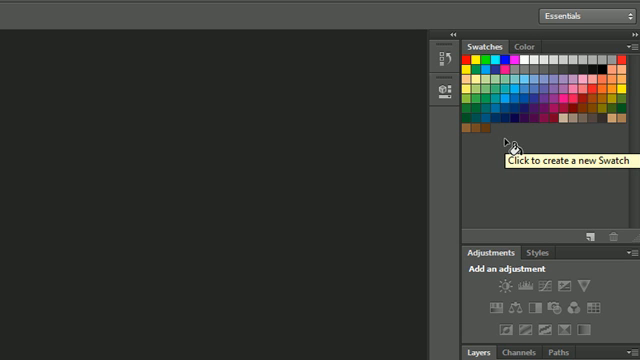
{"action": "mouse_move", "coordinate": [484, 58]}
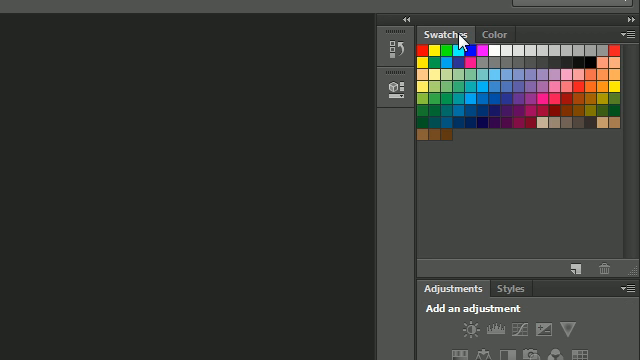
{"action": "left_click", "coordinate": [496, 36]}
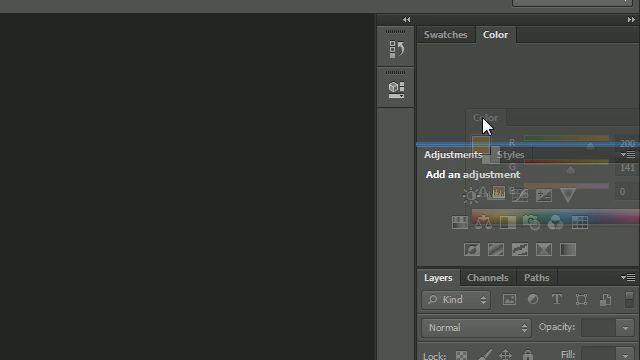
- Drag the Color panel into the Adjustments and Styles group
{"action": "left_click", "coordinate": [444, 34]}
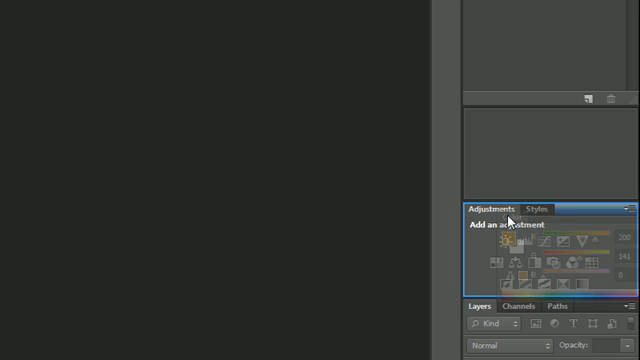
{"action": "left_click", "coordinate": [572, 210]}
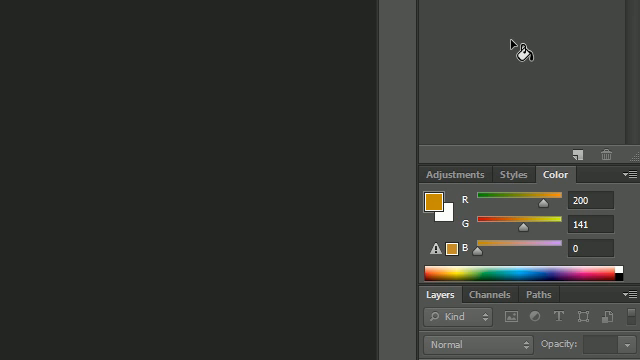
{"action": "mouse_move", "coordinate": [520, 50]}
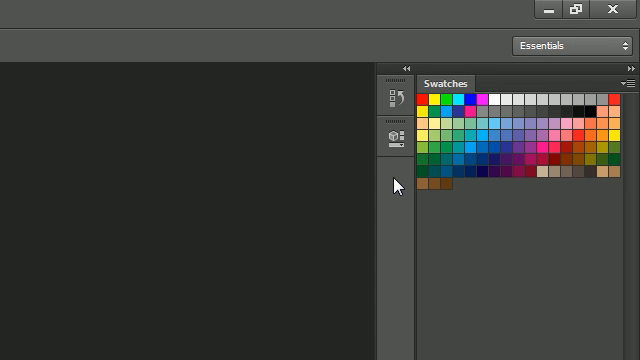
{"action": "mouse_move", "coordinate": [398, 188]}
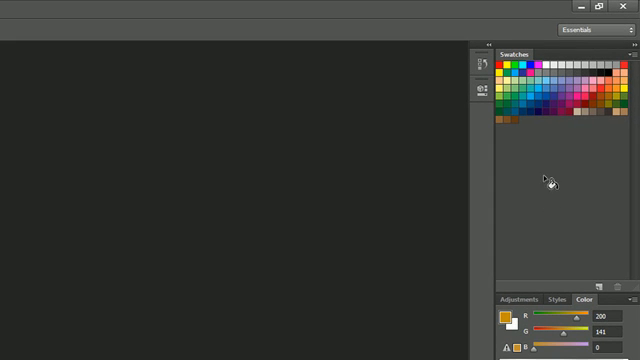
{"action": "mouse_move", "coordinate": [144, 220]}
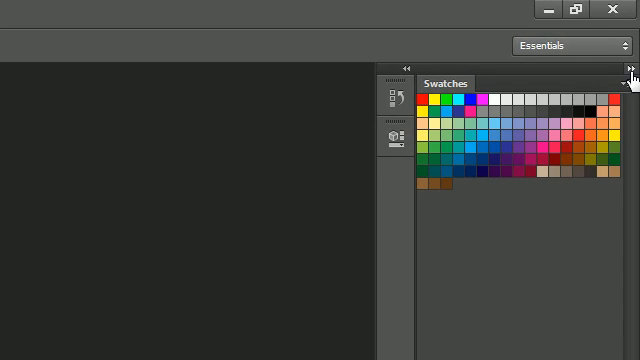
{"action": "mouse_move", "coordinate": [630, 68]}
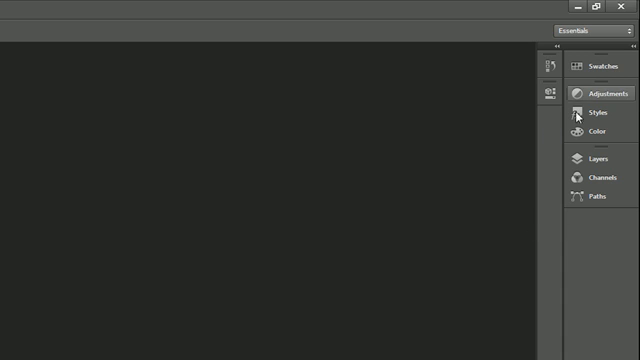
{"action": "mouse_move", "coordinate": [554, 52]}
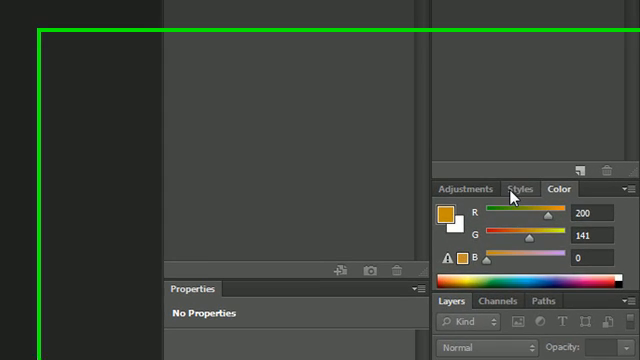
- Show the Styles presets panel
{"action": "left_click", "coordinate": [520, 188]}
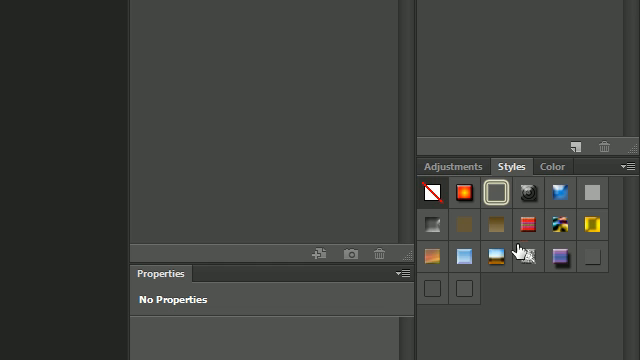
{"action": "mouse_move", "coordinate": [520, 172]}
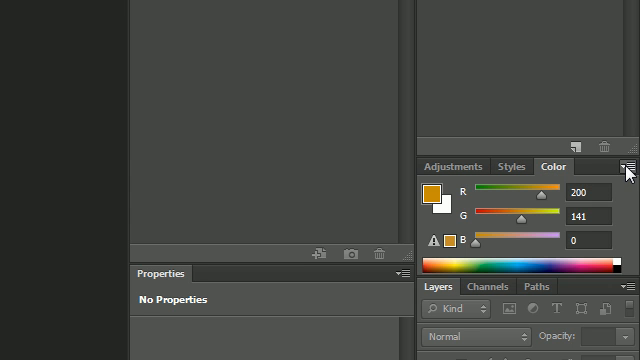
{"action": "mouse_move", "coordinate": [598, 170]}
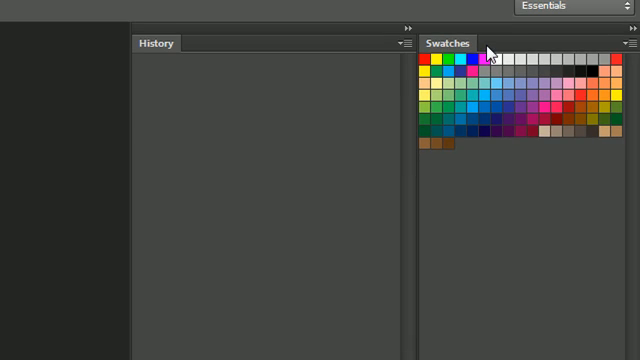
- Show the Swatches panel's options menu with thumbnail sizes and swatch libraries
{"action": "left_click", "coordinate": [628, 44]}
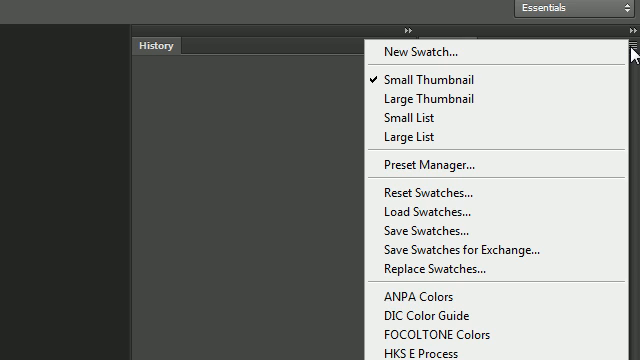
{"action": "mouse_move", "coordinate": [270, 232]}
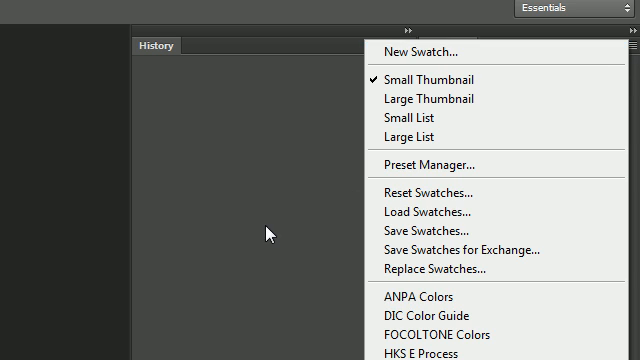